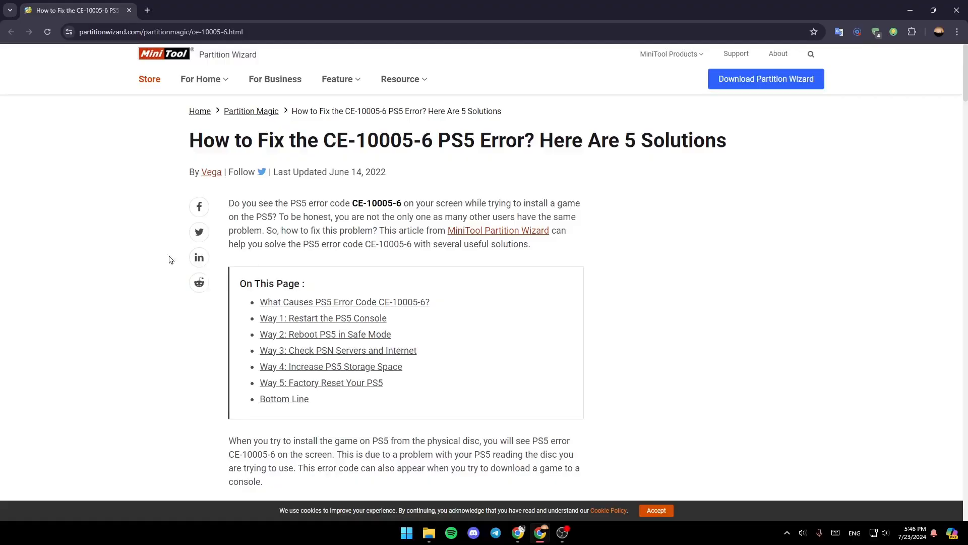
mouse_move(111, 194)
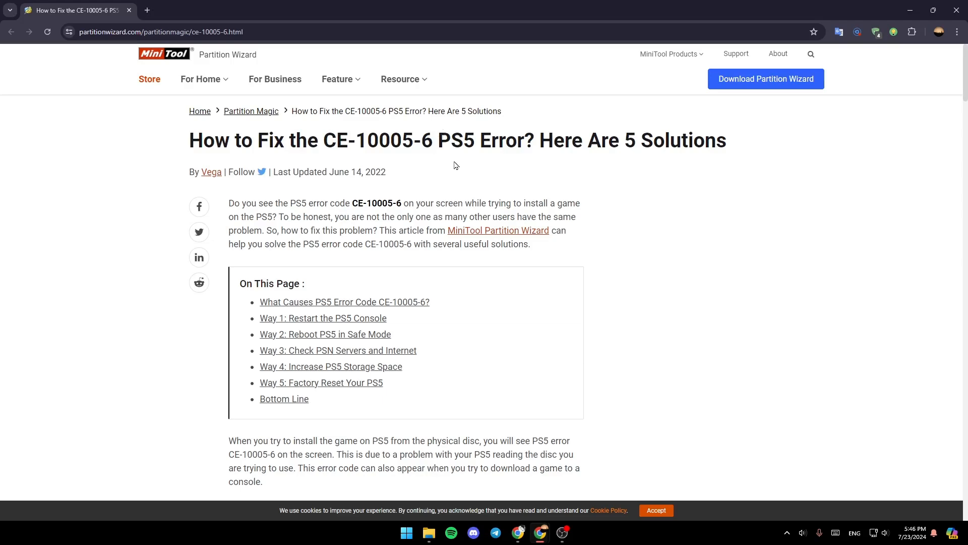
mouse_move(653, 208)
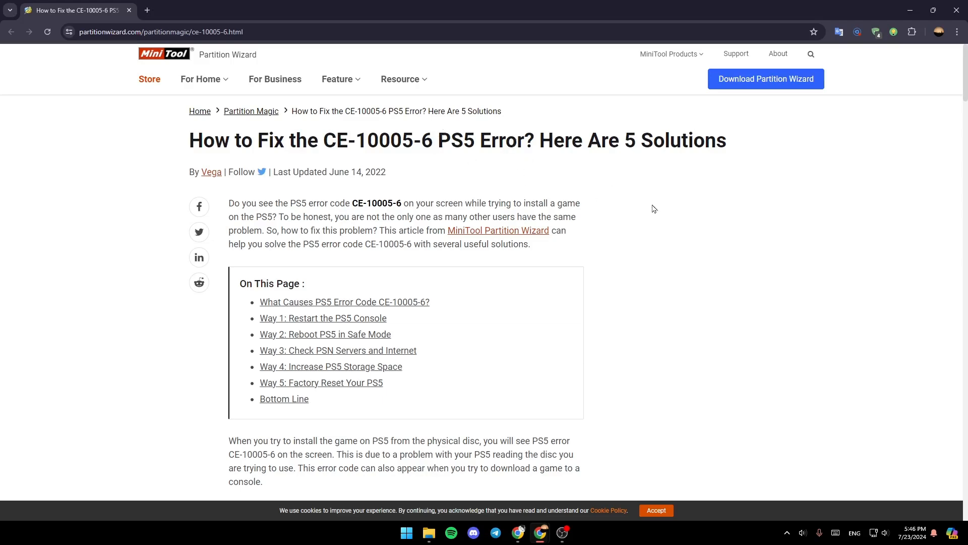
scroll("down", 3)
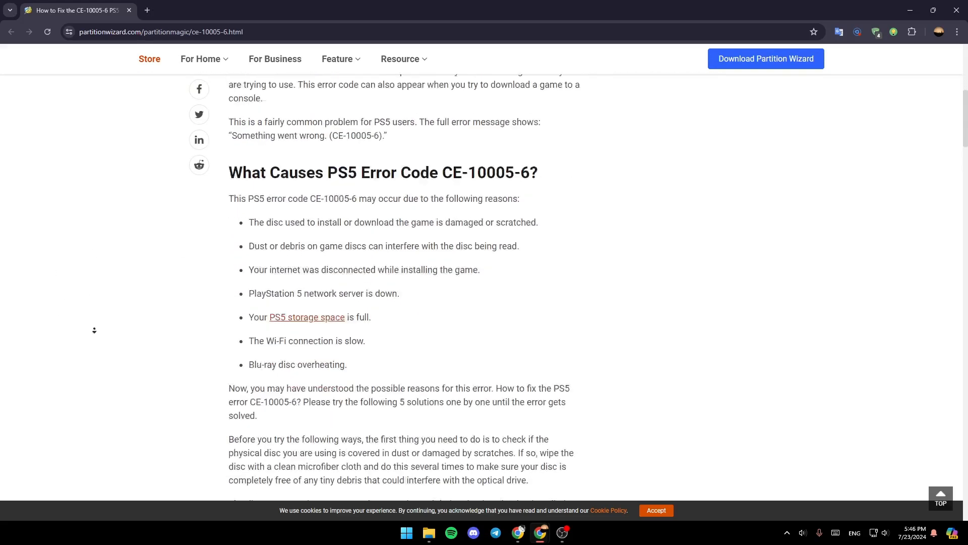
scroll("down", 3)
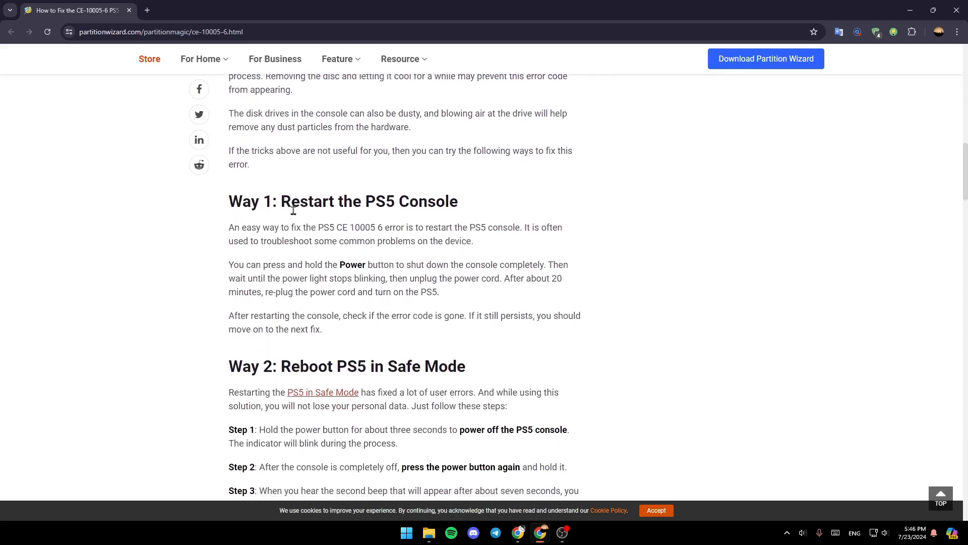
mouse_move(277, 237)
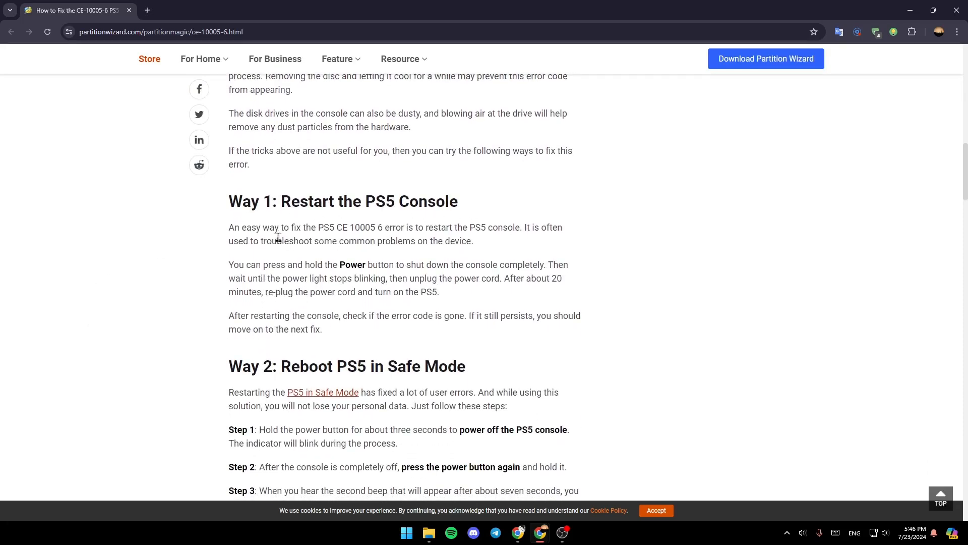
mouse_move(358, 244)
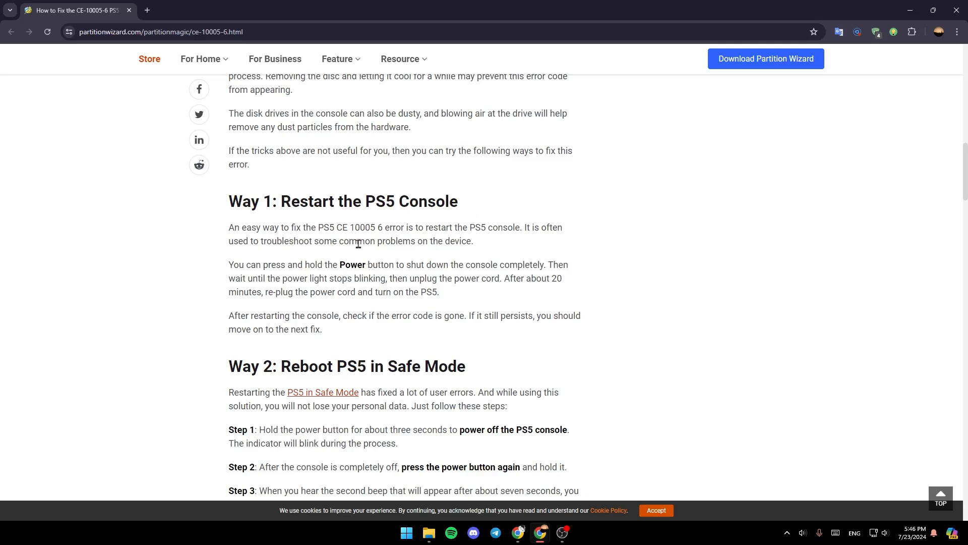
mouse_move(381, 245)
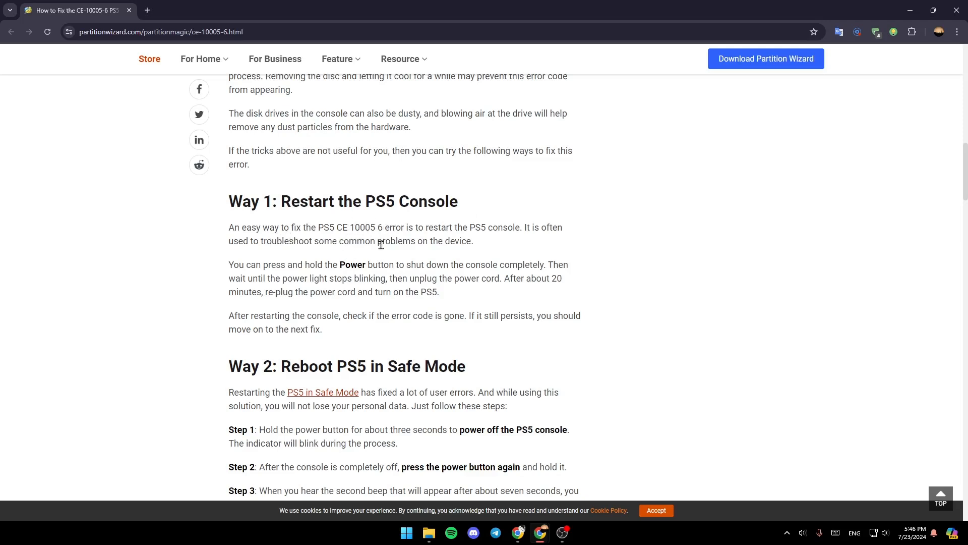
mouse_move(443, 222)
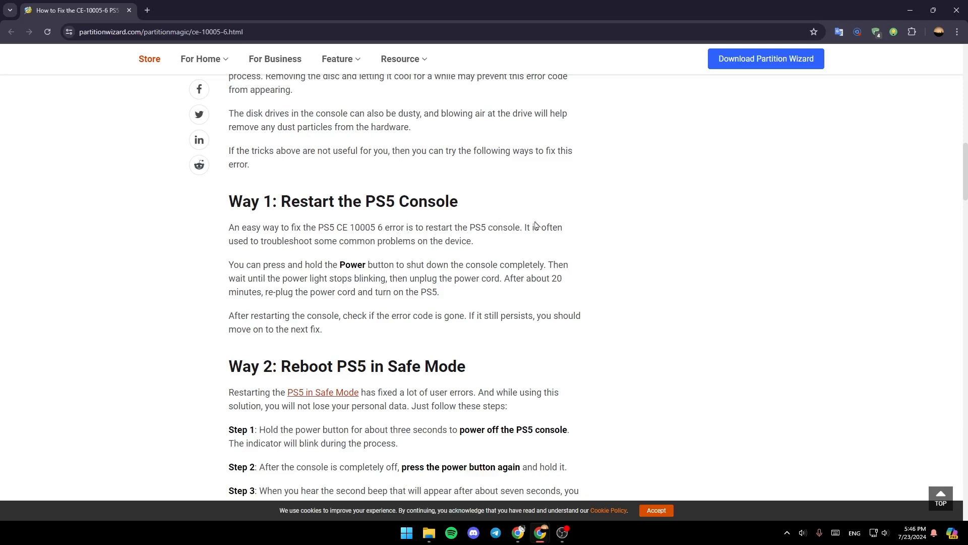
mouse_move(285, 247)
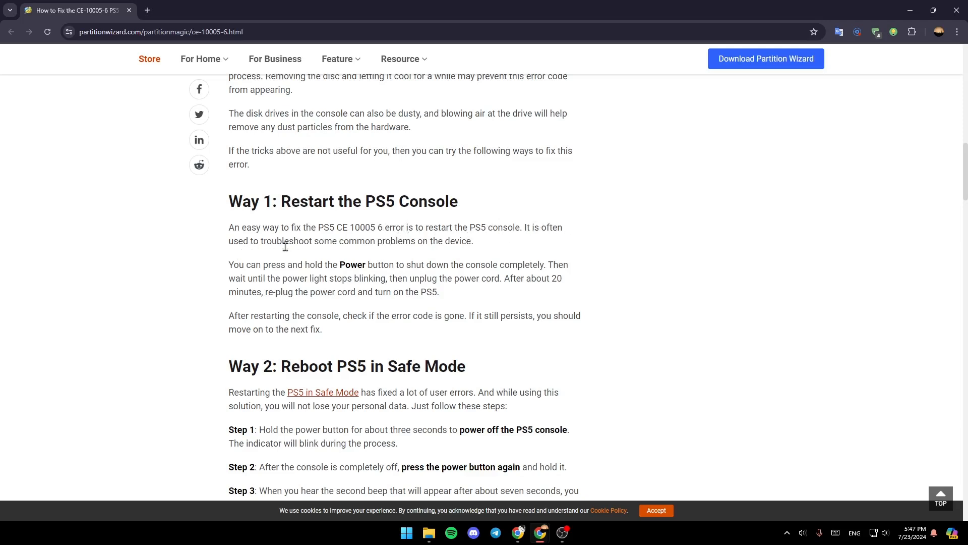
mouse_move(473, 241)
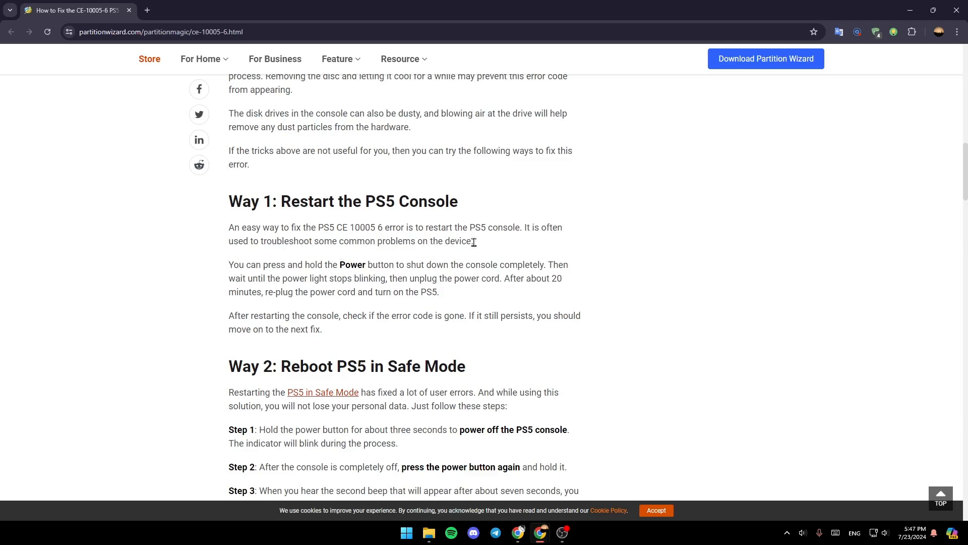
mouse_move(336, 264)
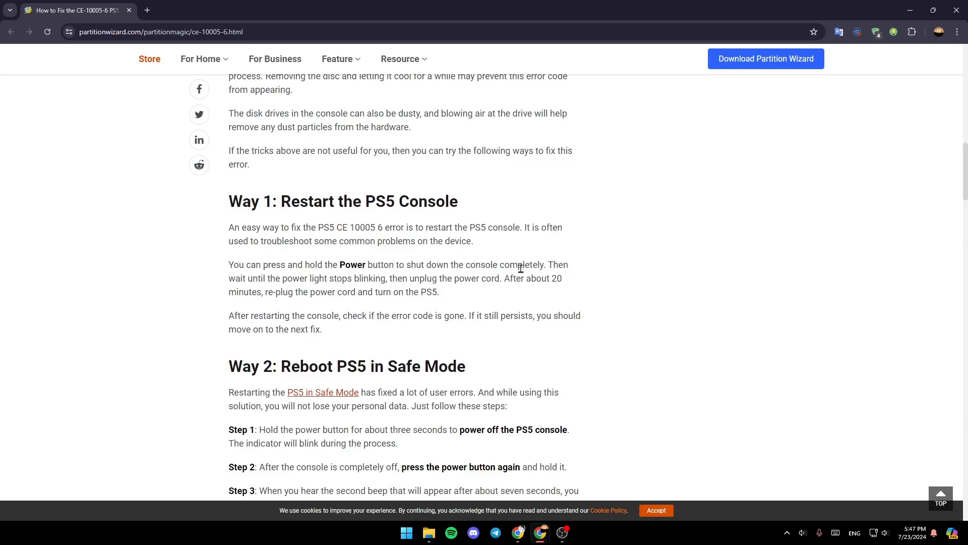
mouse_move(288, 282)
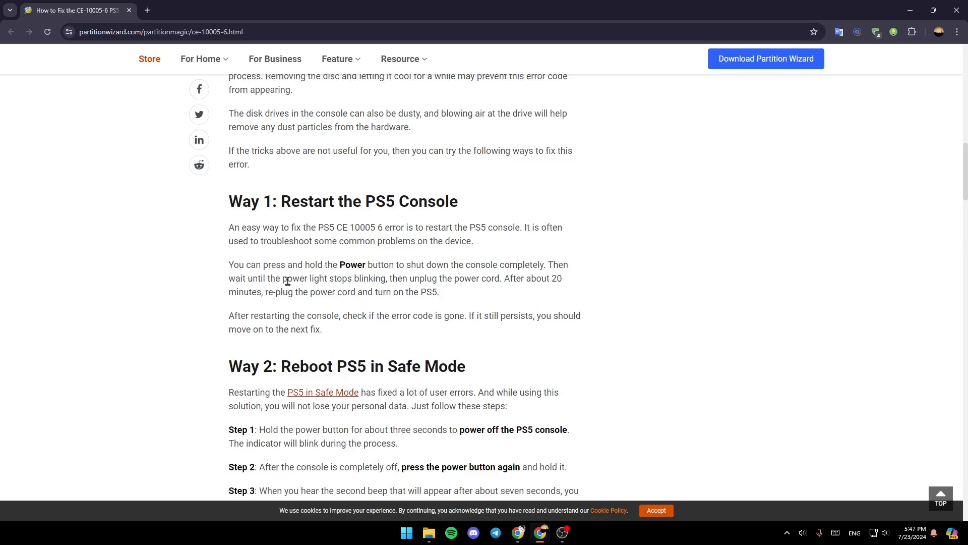
mouse_move(423, 280)
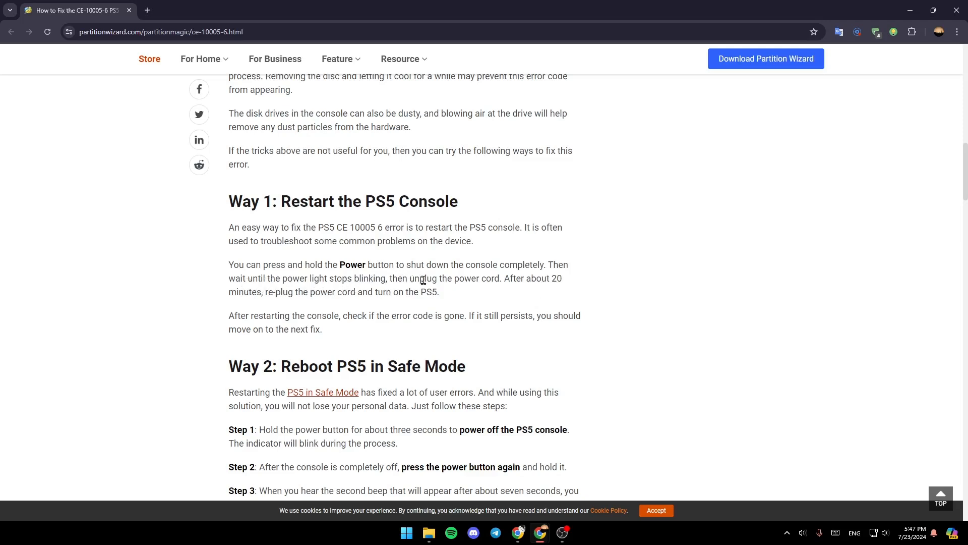
mouse_move(541, 290)
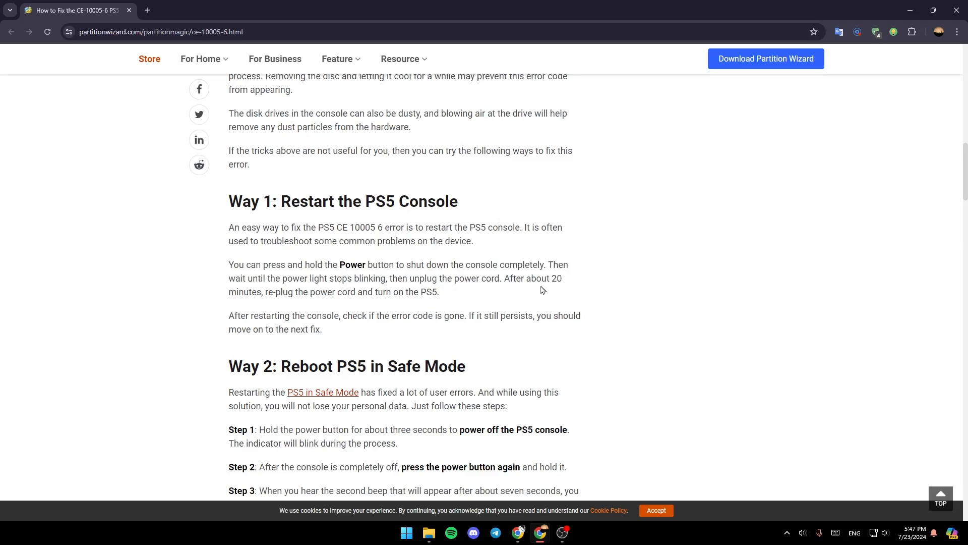
mouse_move(337, 303)
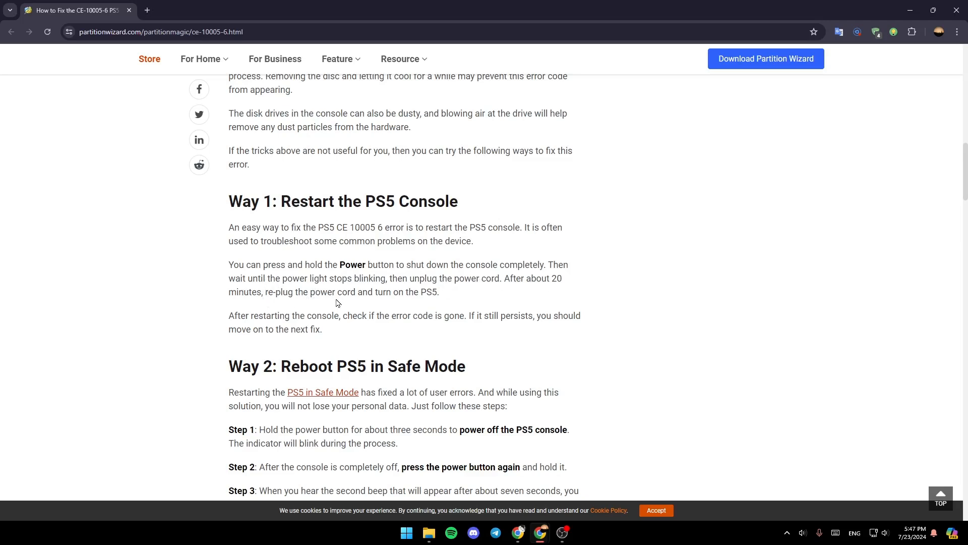
mouse_move(408, 307)
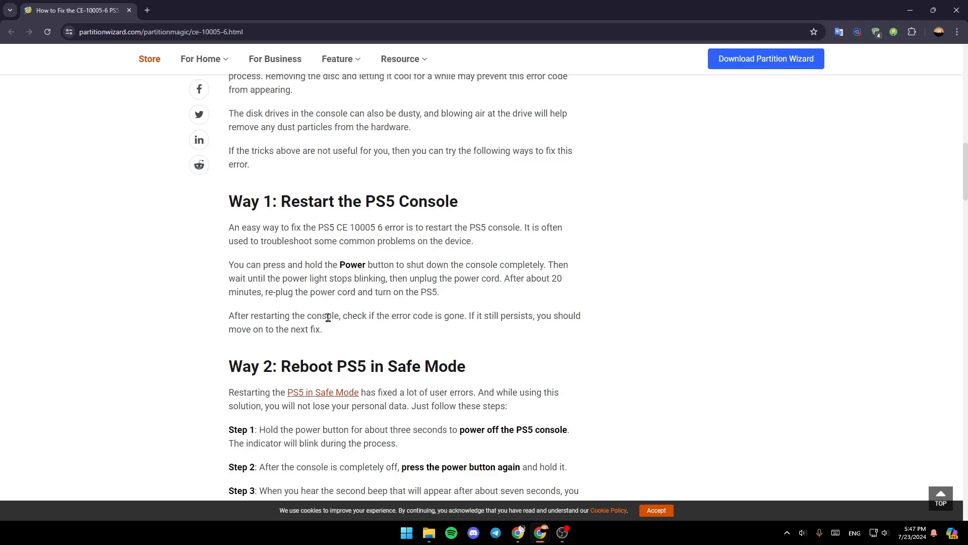
mouse_move(463, 316)
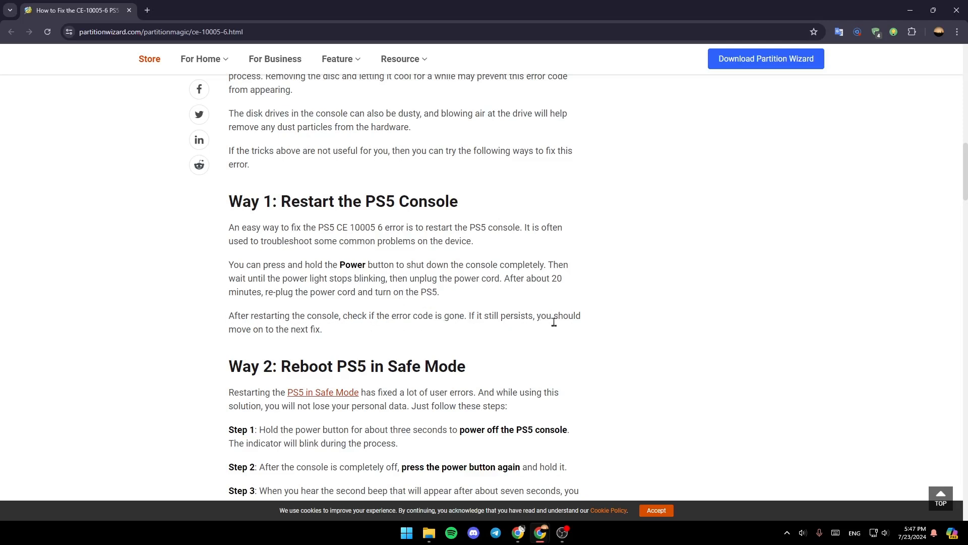
mouse_move(434, 372)
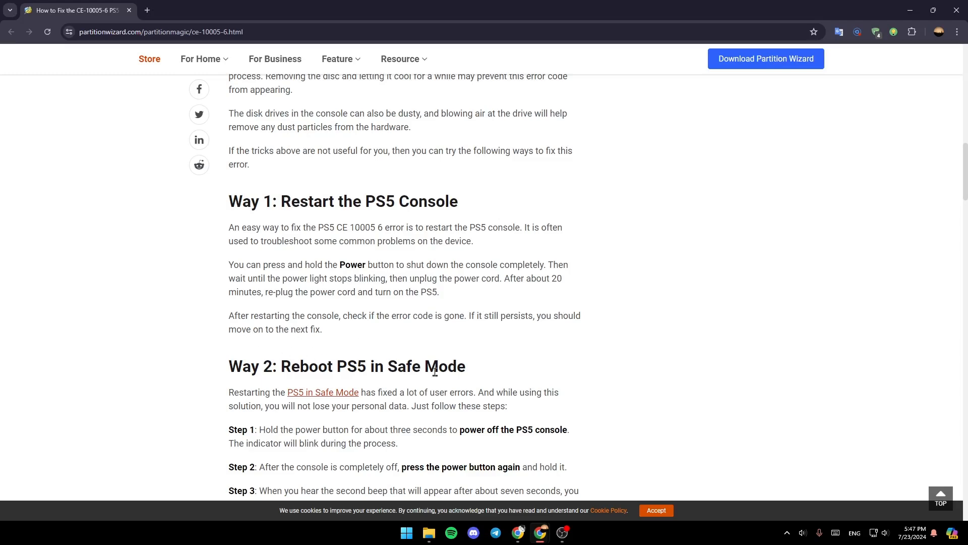
scroll("down", 3)
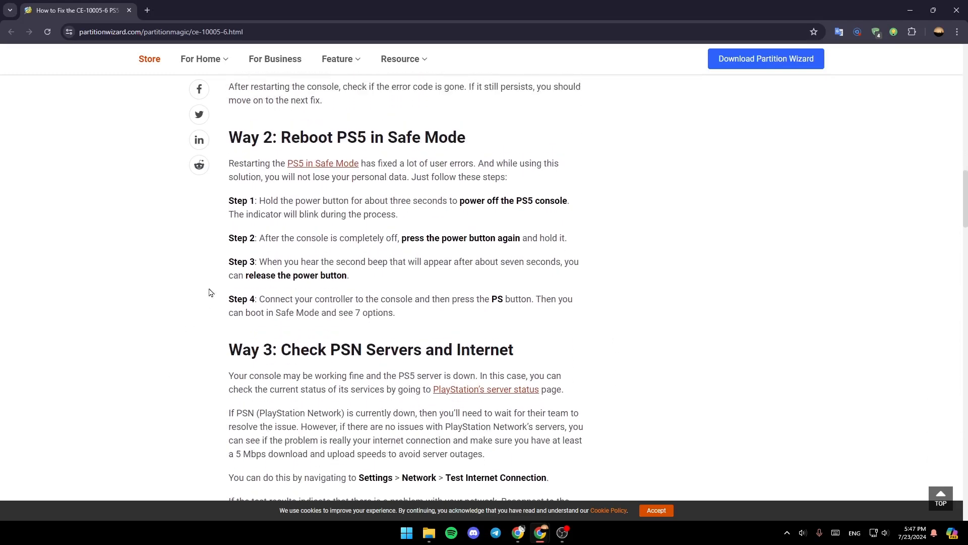
mouse_move(370, 139)
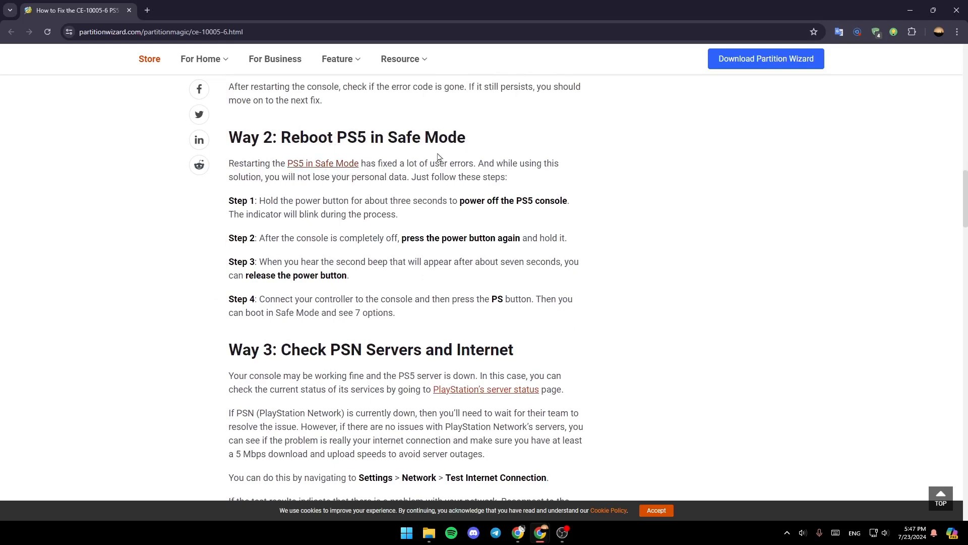
mouse_move(534, 164)
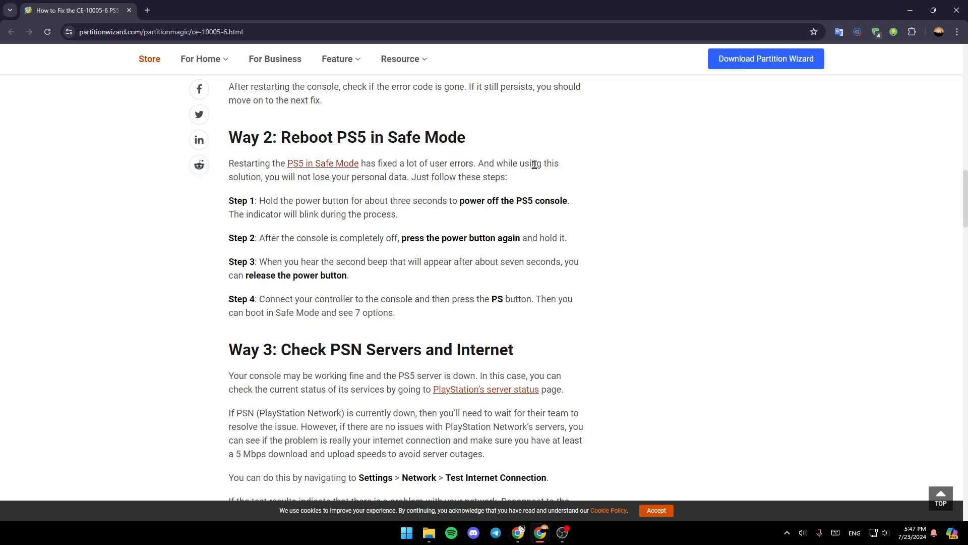
mouse_move(344, 181)
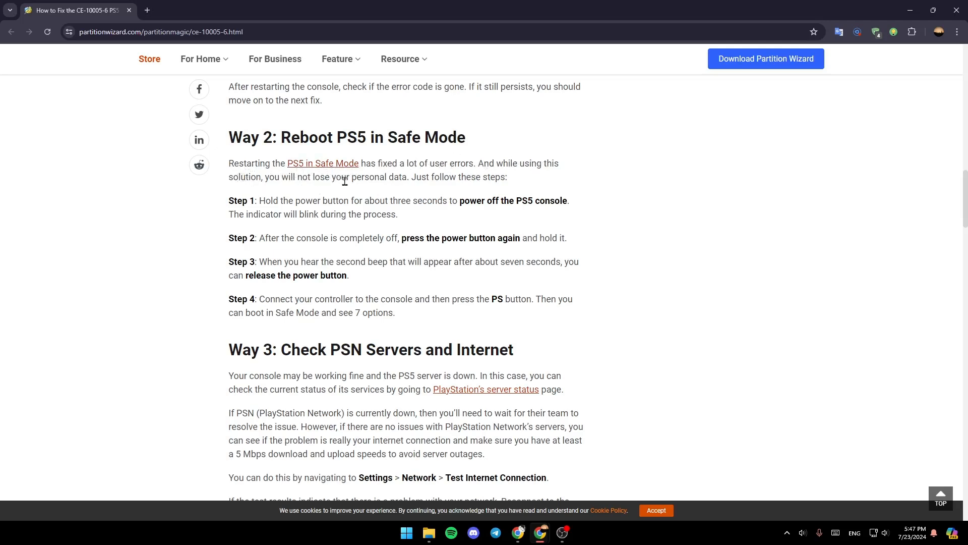
mouse_move(433, 195)
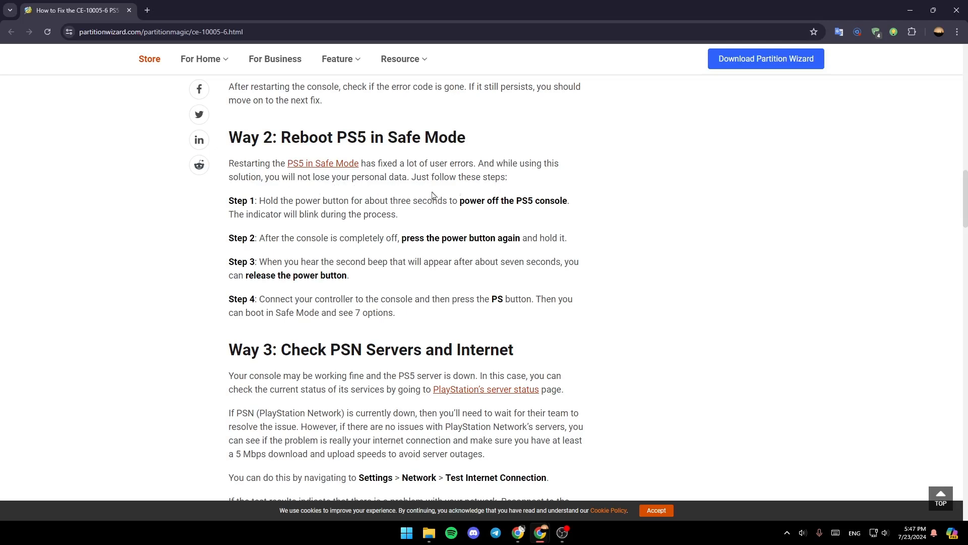
mouse_move(299, 204)
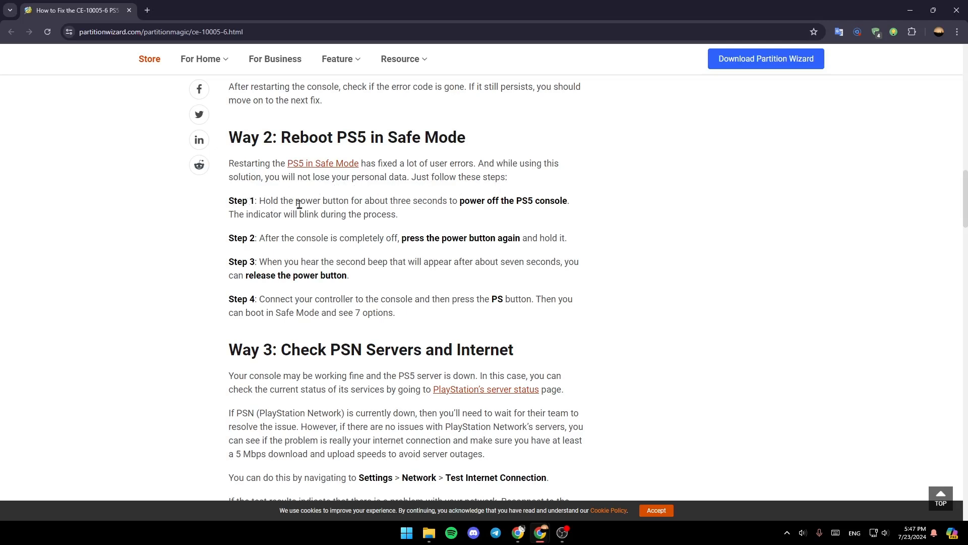
mouse_move(453, 207)
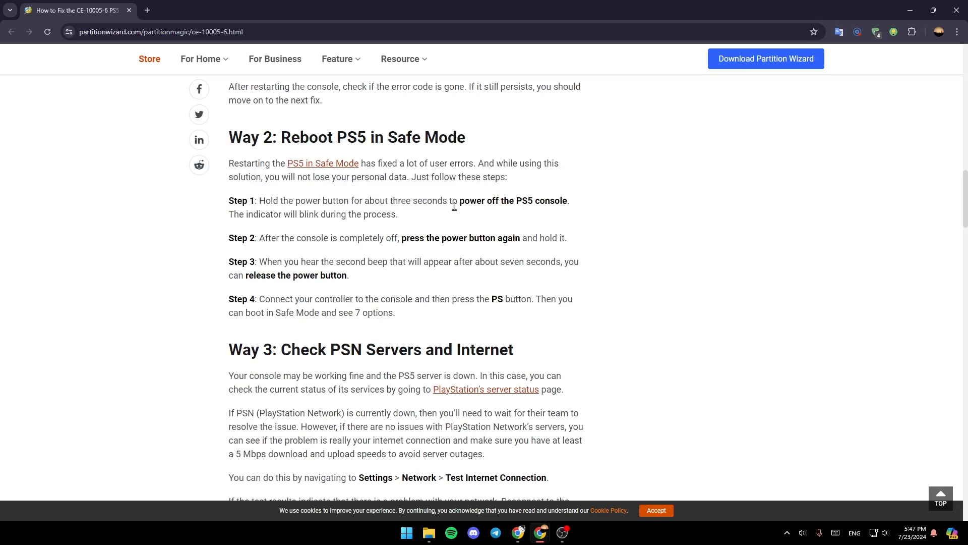
mouse_move(230, 227)
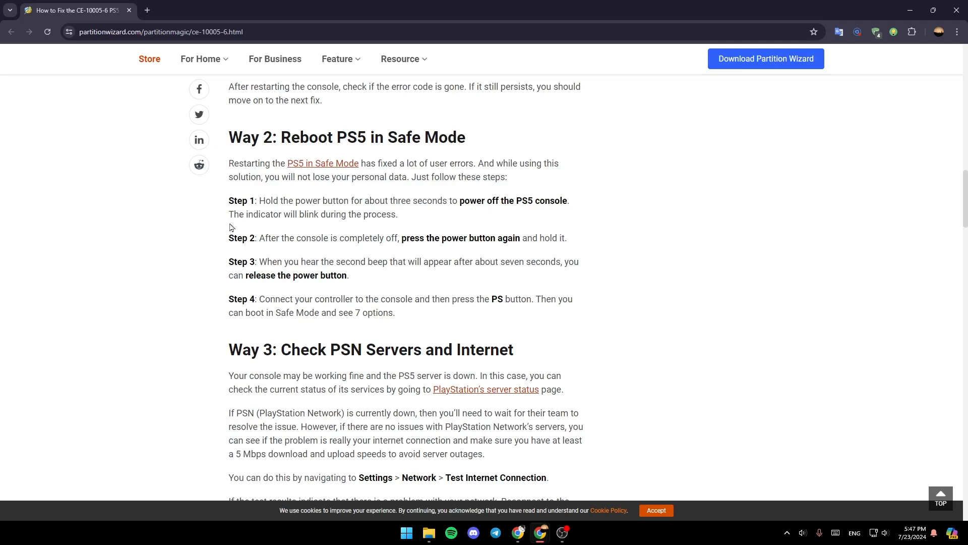
mouse_move(378, 218)
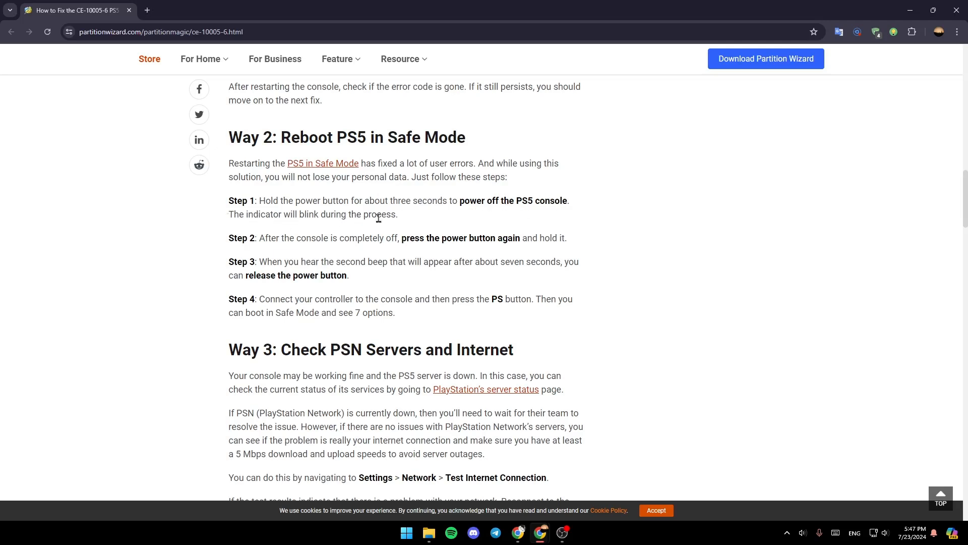
mouse_move(302, 250)
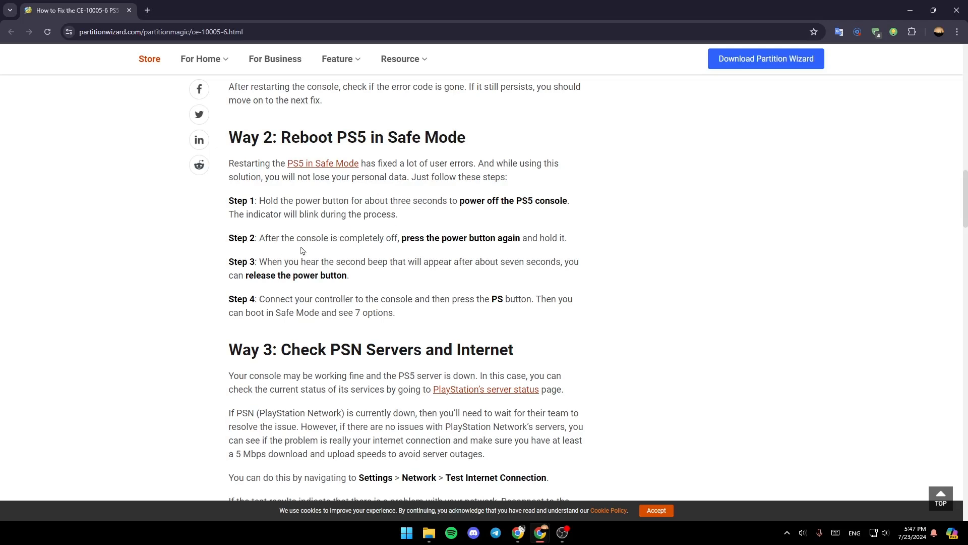
mouse_move(459, 251)
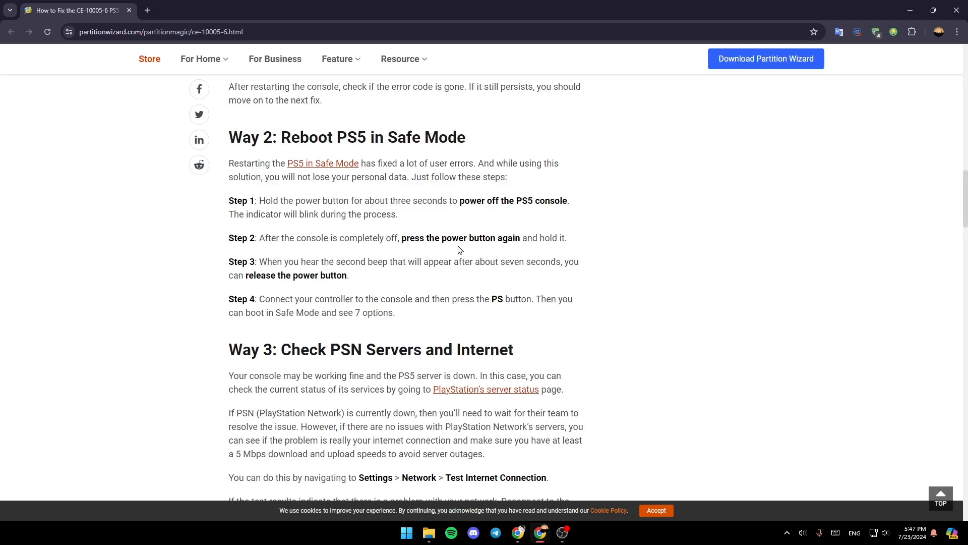
mouse_move(236, 267)
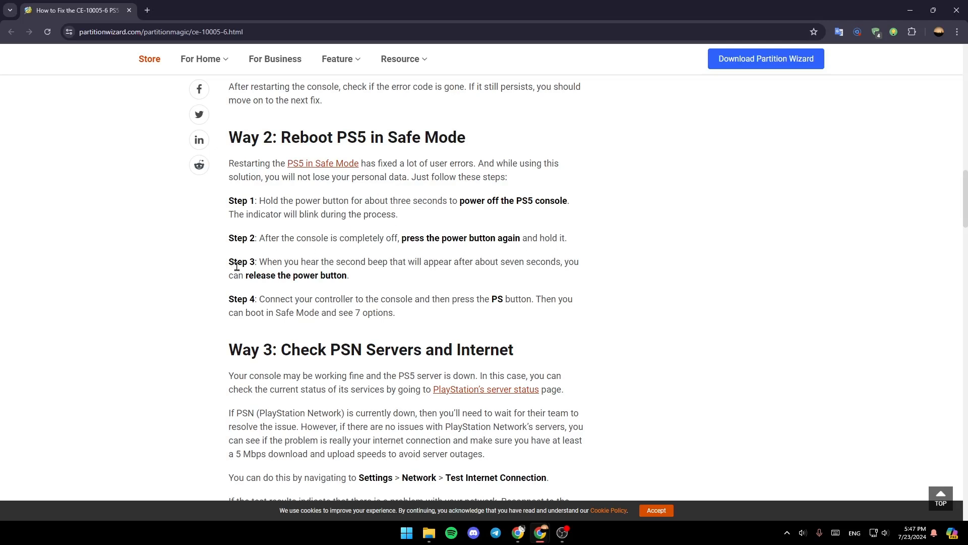
mouse_move(345, 265)
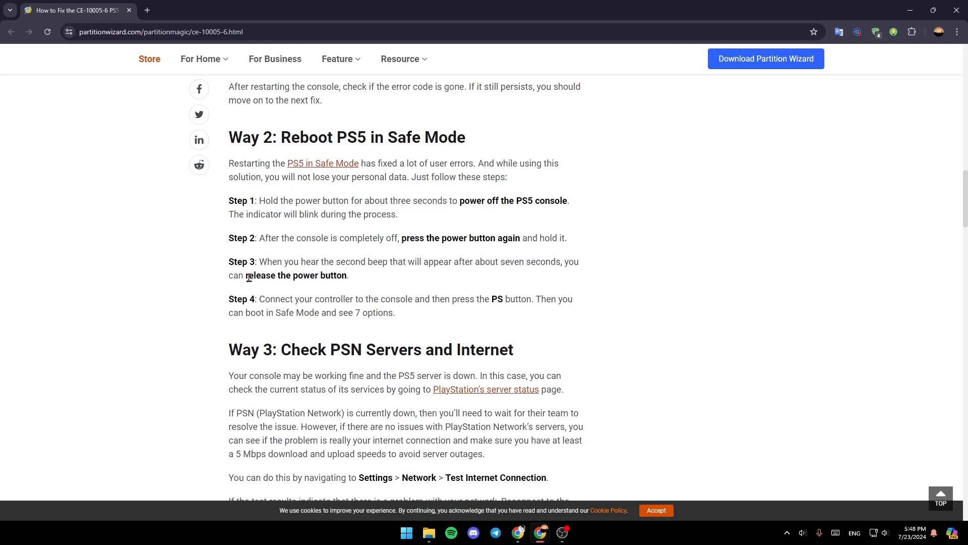
mouse_move(275, 310)
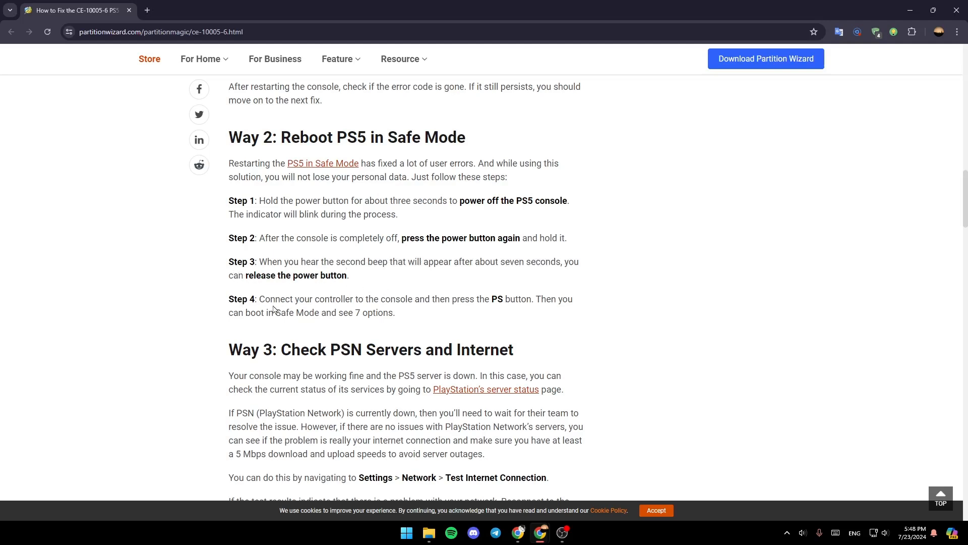
mouse_move(401, 302)
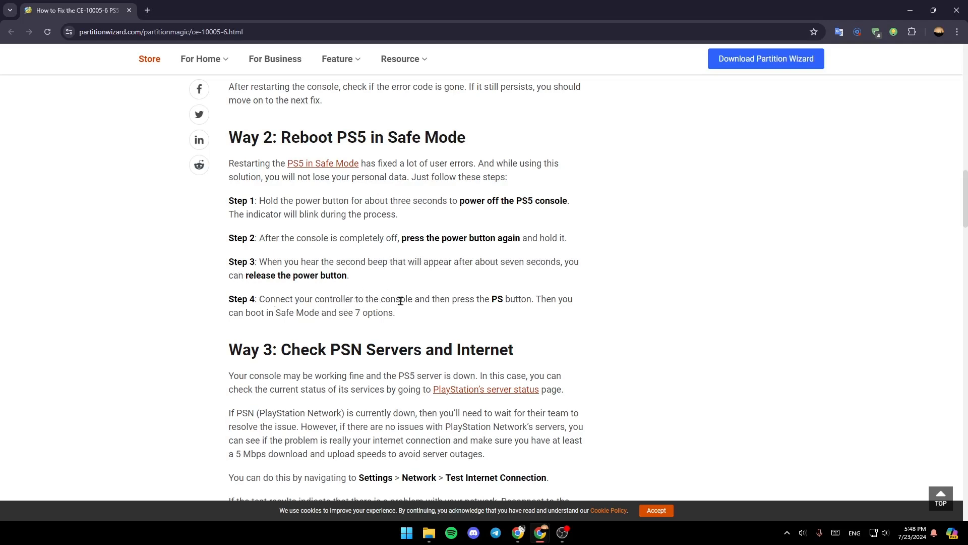
mouse_move(295, 309)
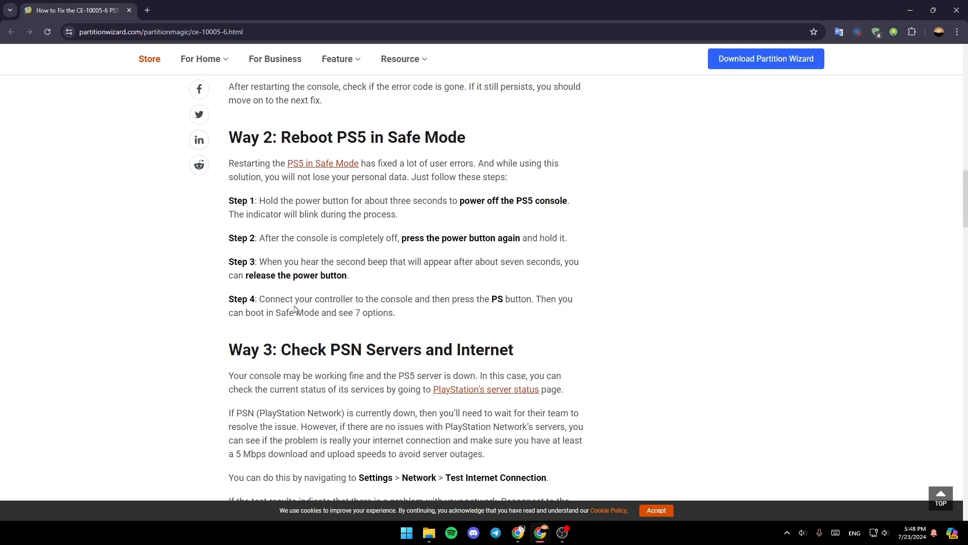
mouse_move(351, 316)
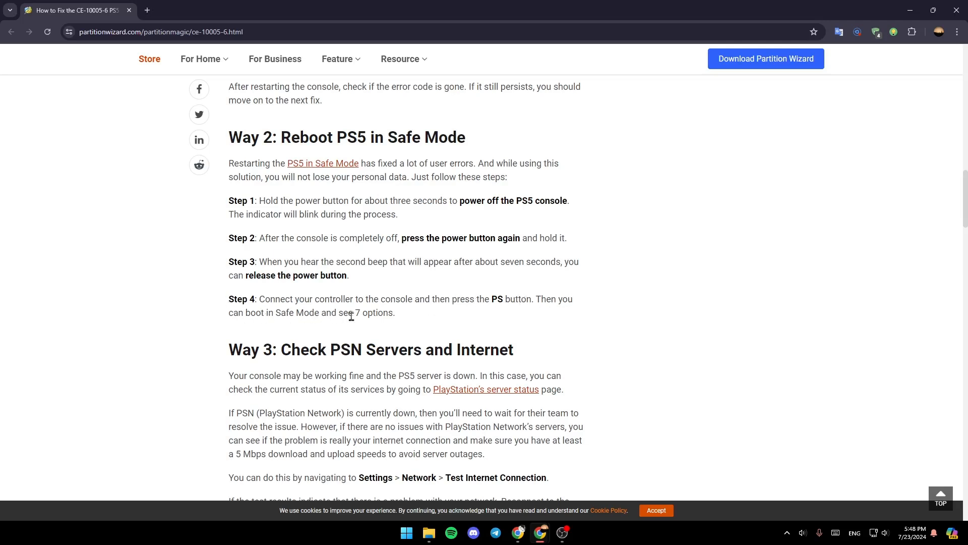
scroll("down", 3)
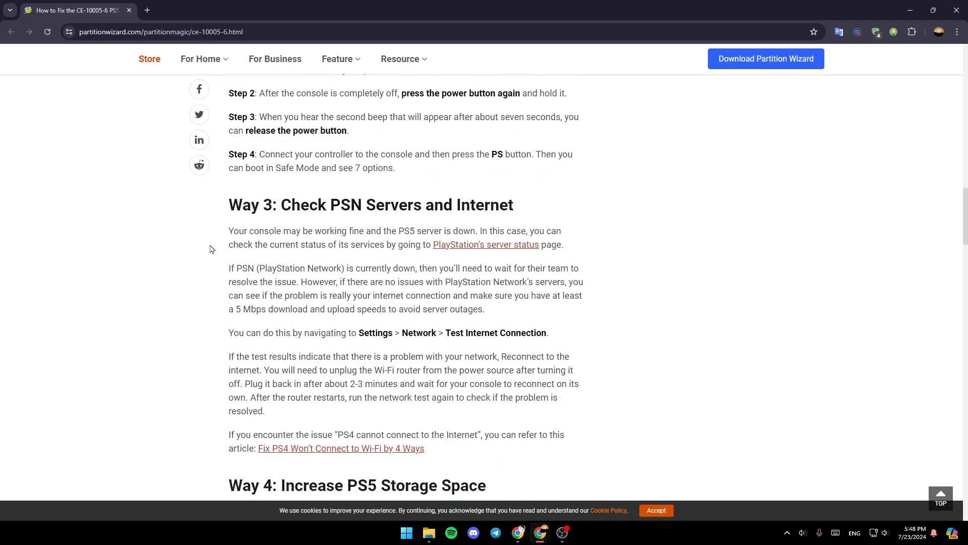
scroll("down", 3)
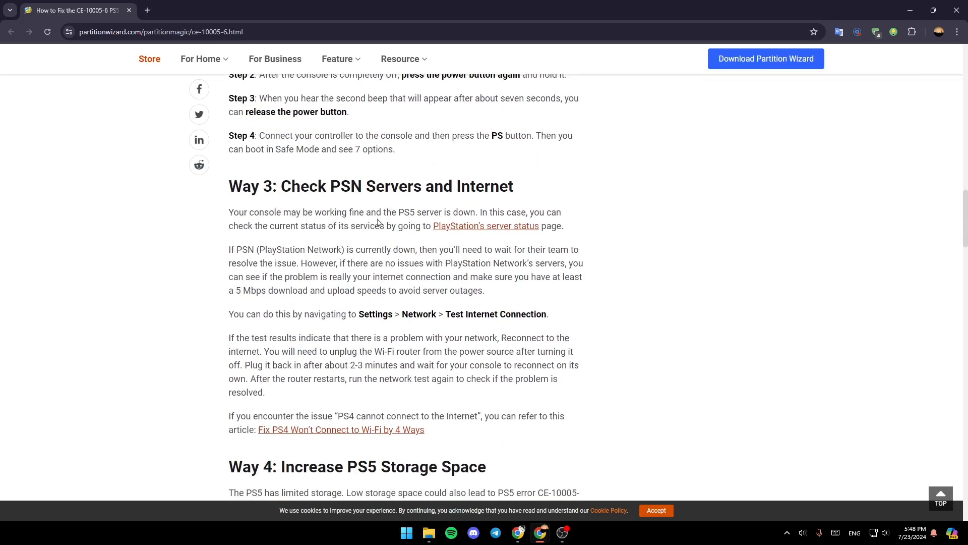
mouse_move(462, 214)
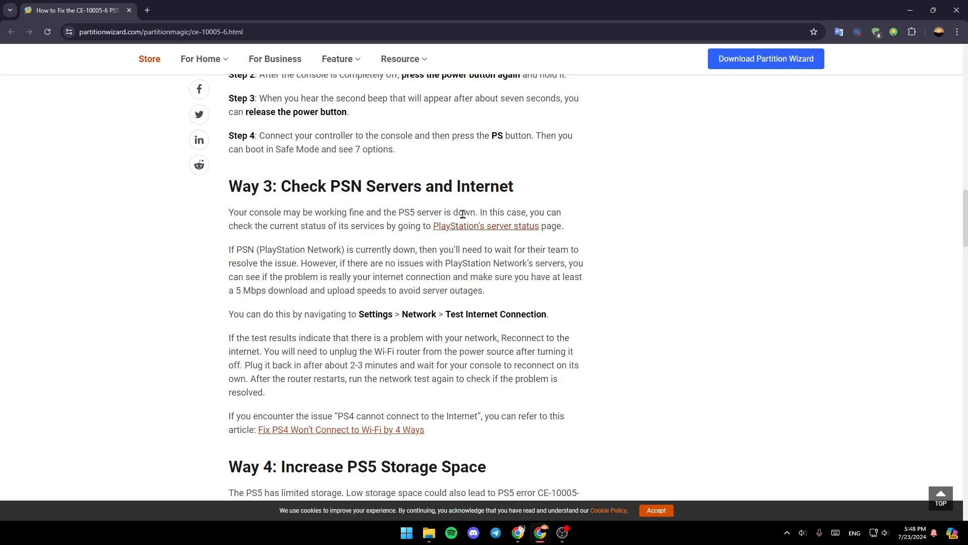
mouse_move(241, 236)
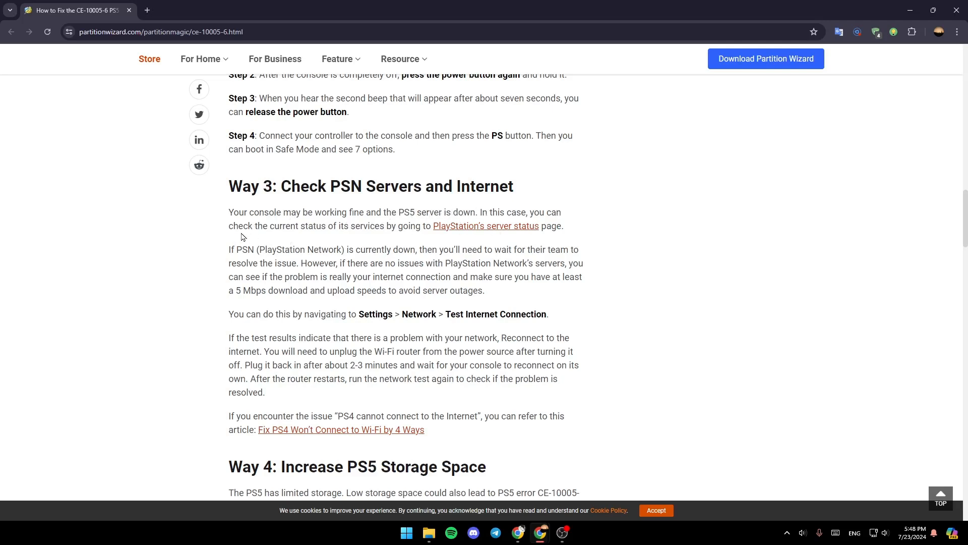
mouse_move(403, 227)
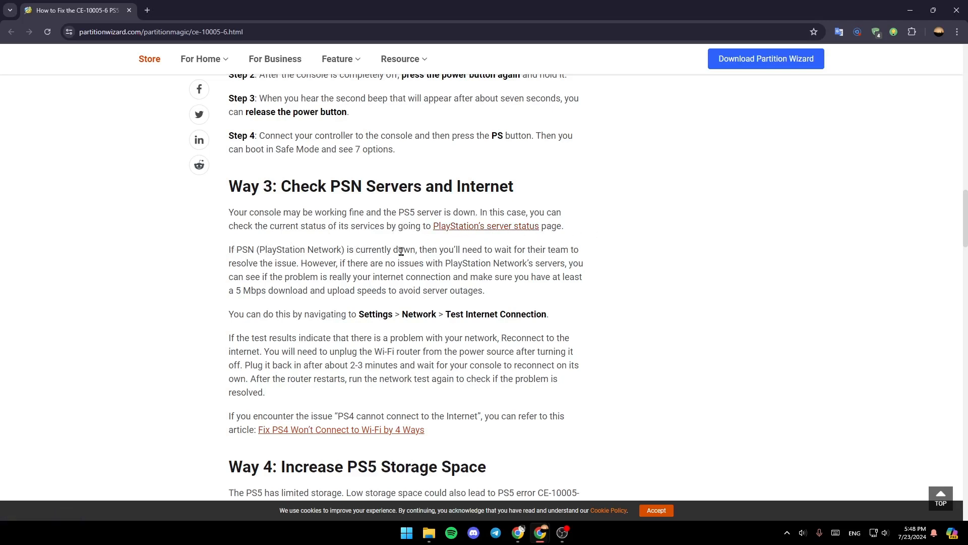
mouse_move(548, 250)
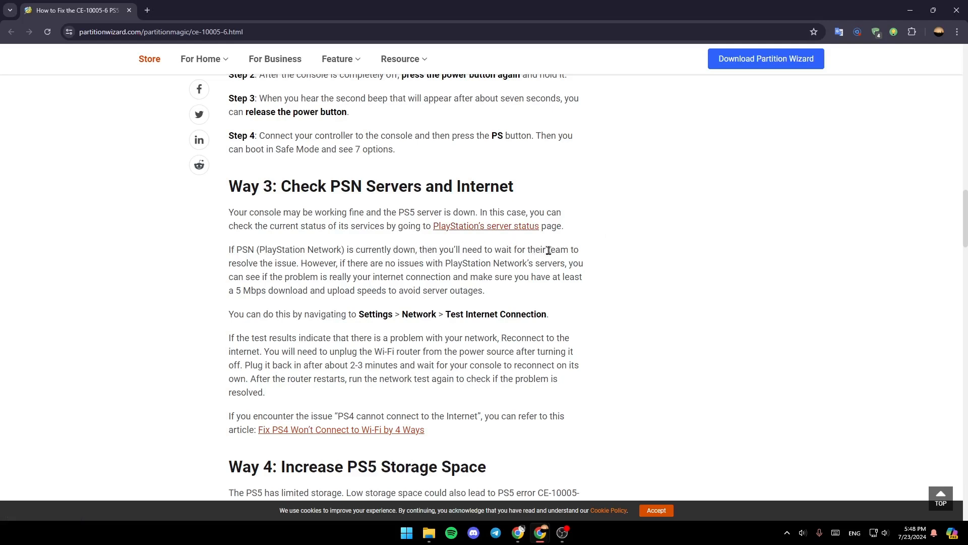
mouse_move(292, 268)
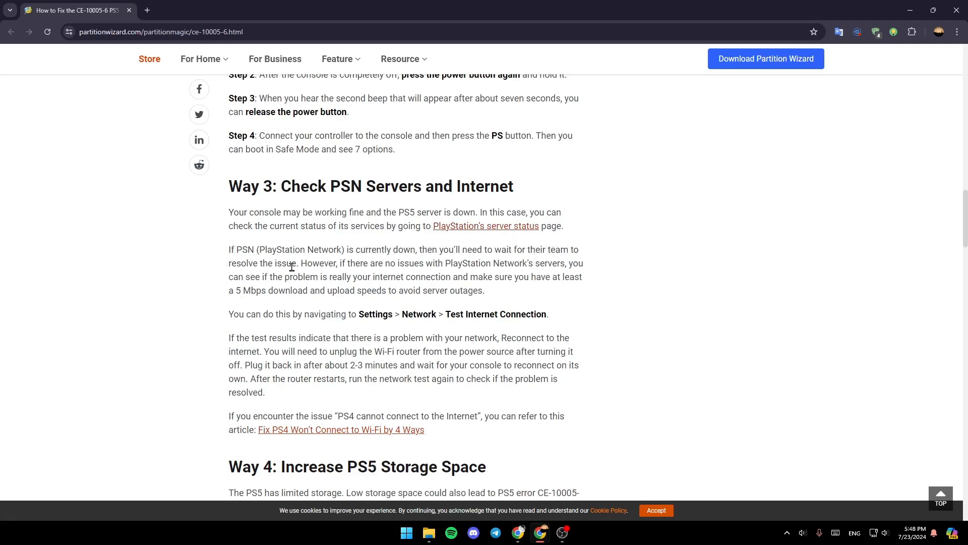
mouse_move(474, 265)
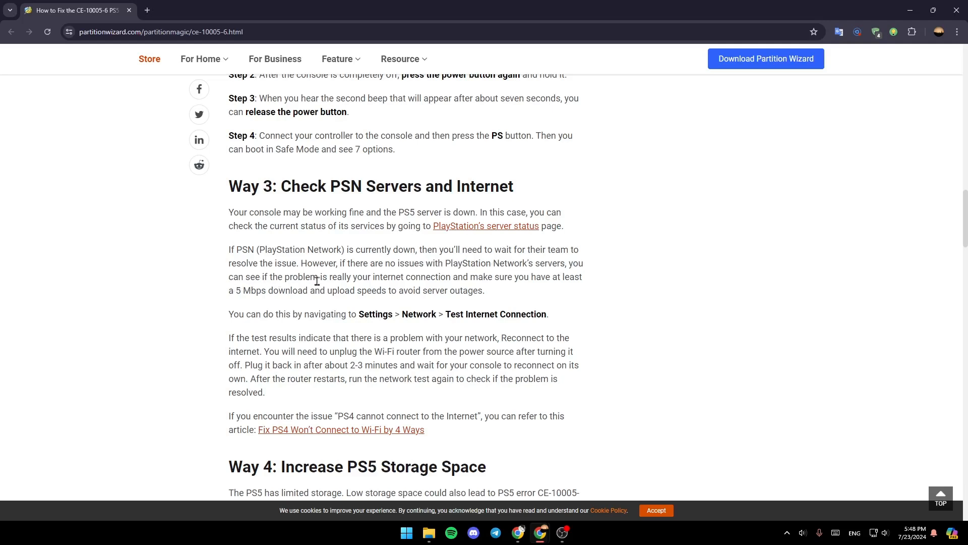
mouse_move(470, 274)
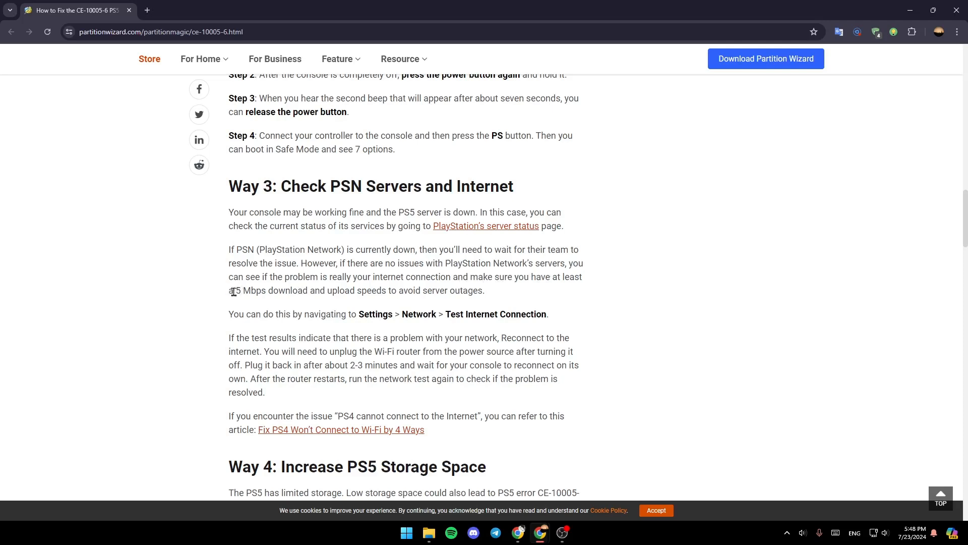
mouse_move(279, 293)
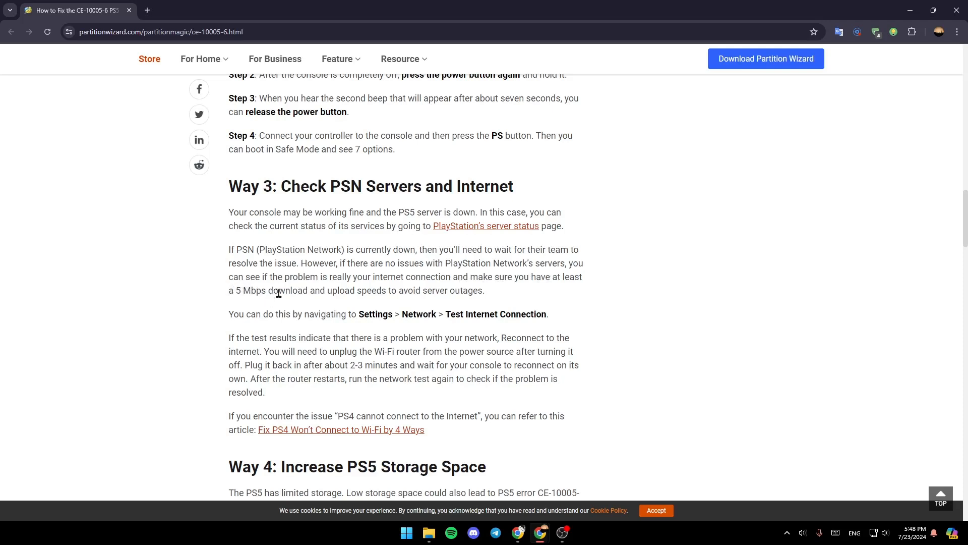
mouse_move(587, 298)
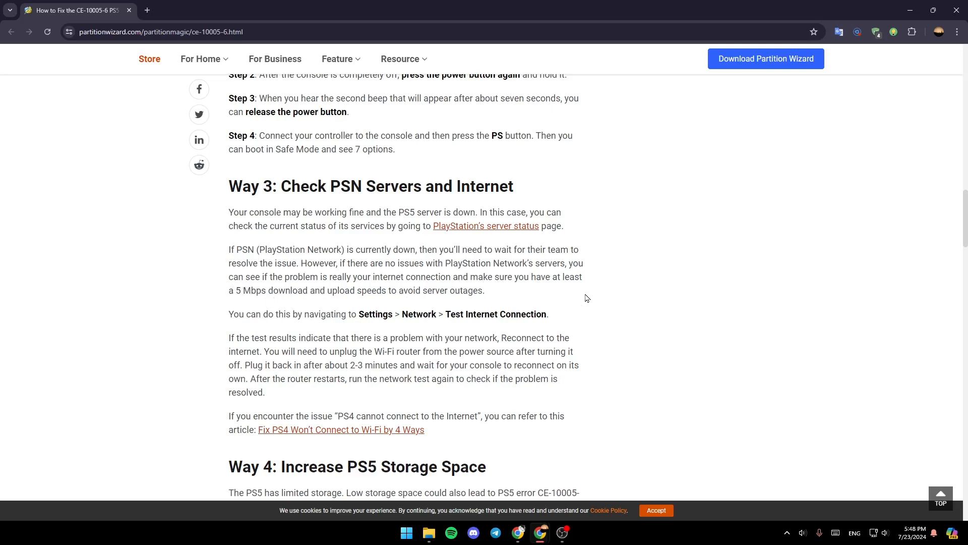
mouse_move(724, 264)
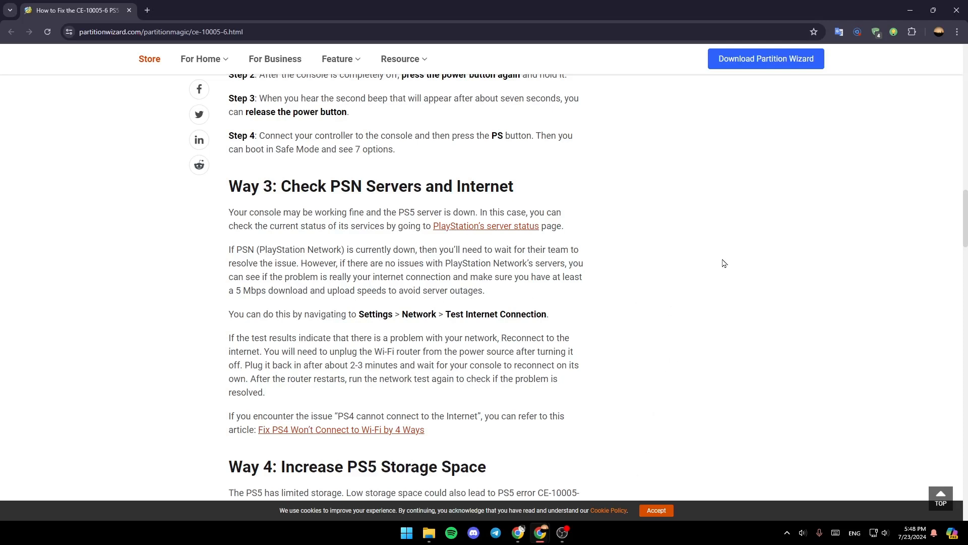